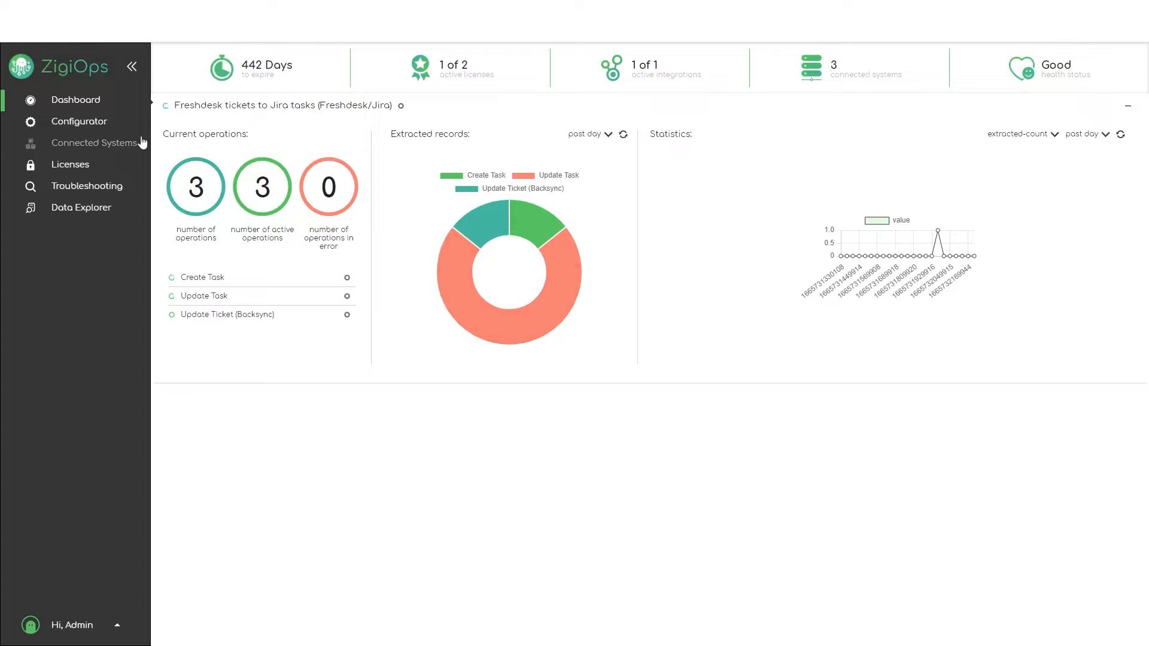
Open the Connected Systems overview showing Jira and Freshdesk as connected
click(94, 142)
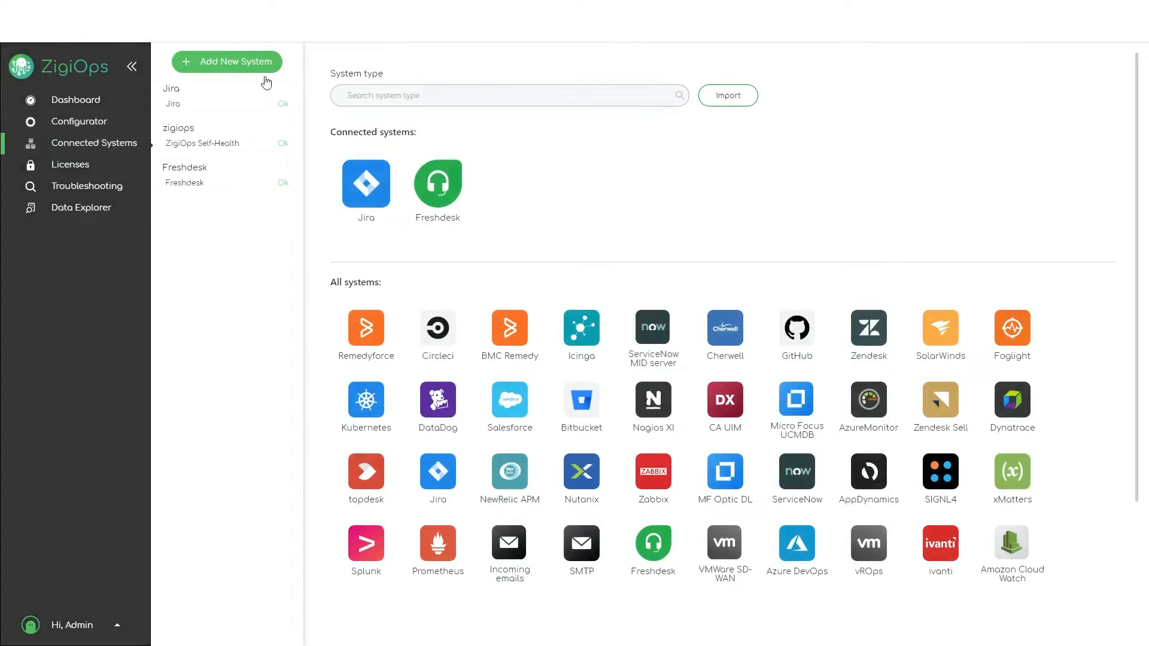
mouse_move(319, 493)
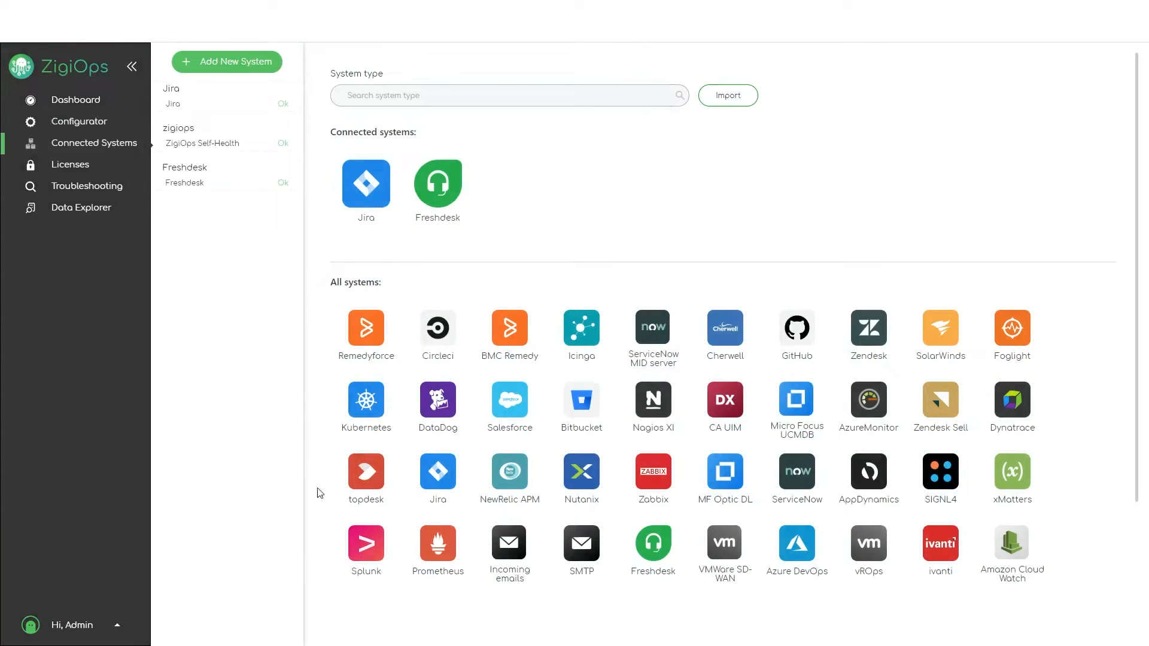
mouse_move(1033, 593)
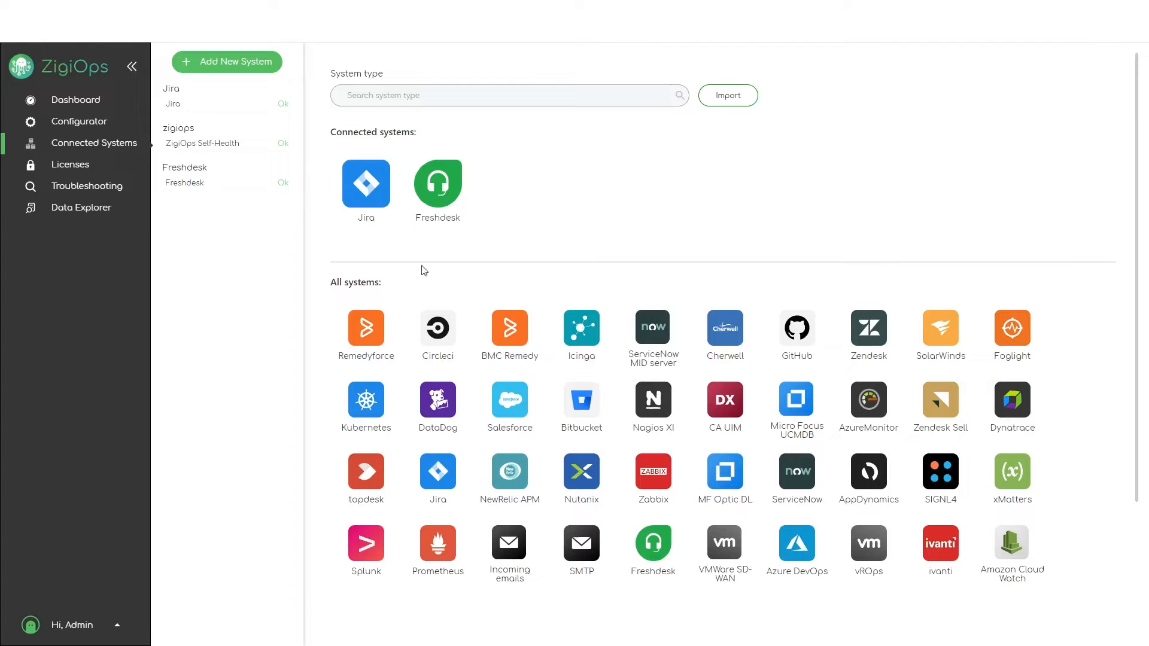
mouse_move(186, 106)
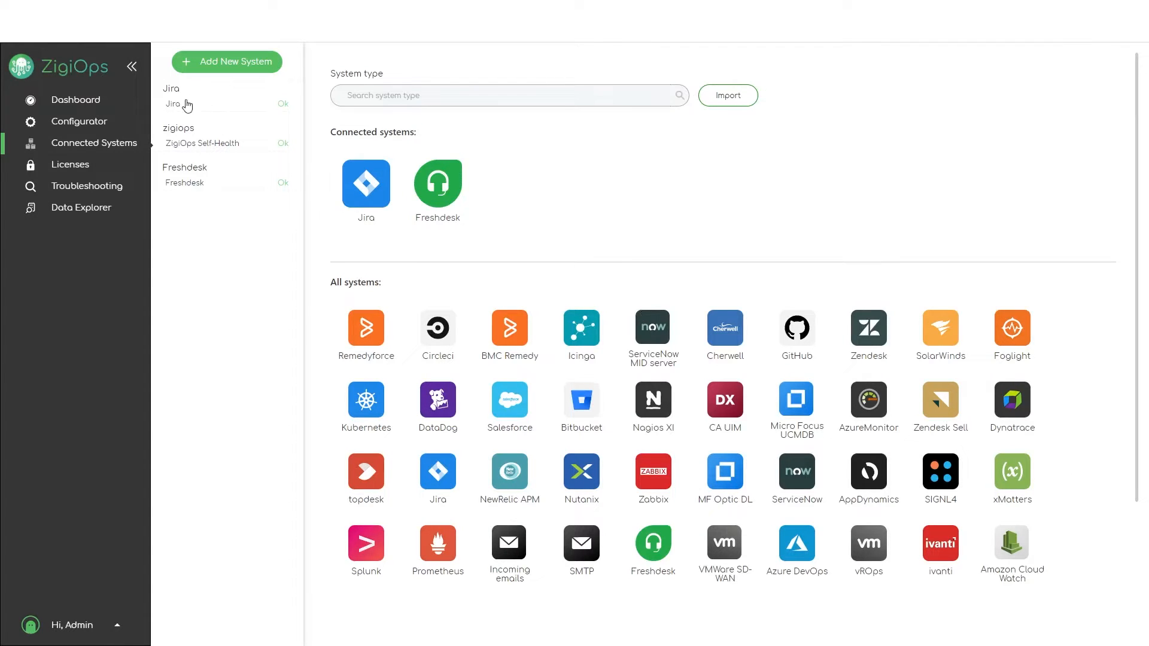
Save and test the Jira connection, then test the Freshdesk connection successfully
click(173, 104)
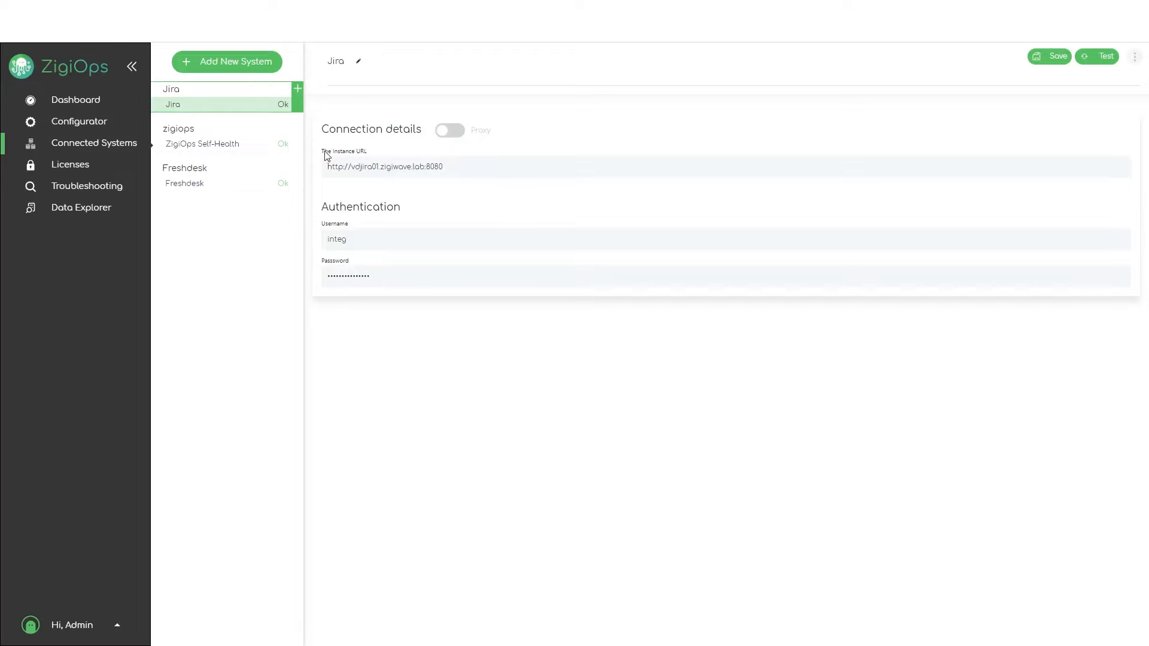
mouse_move(362, 149)
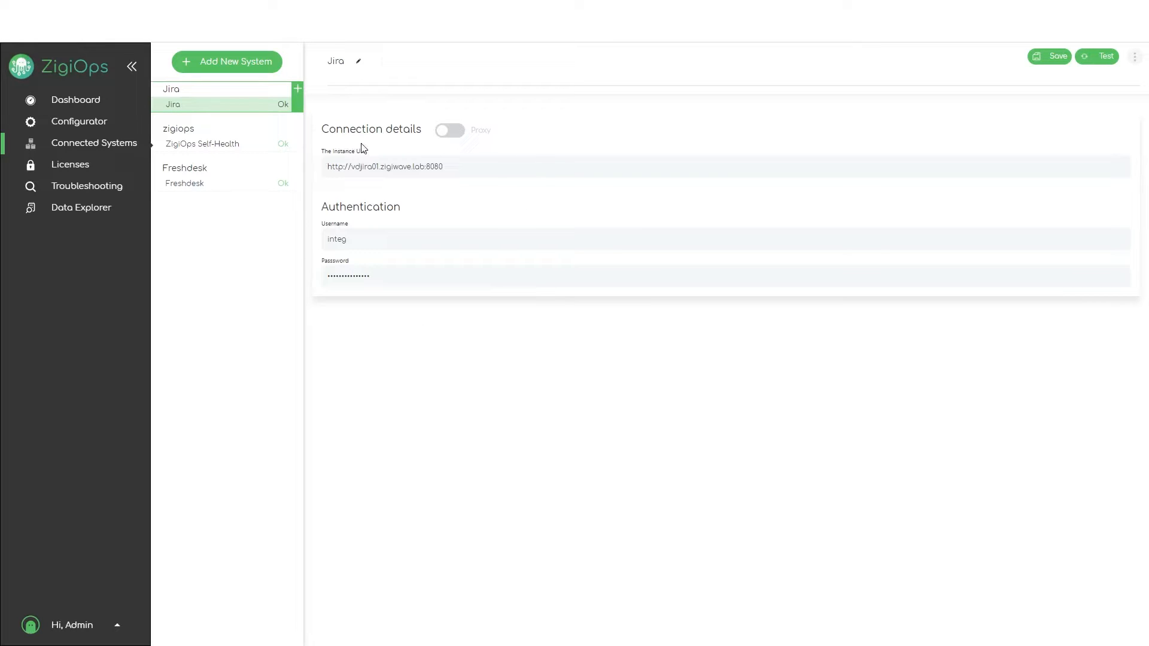
click(1050, 56)
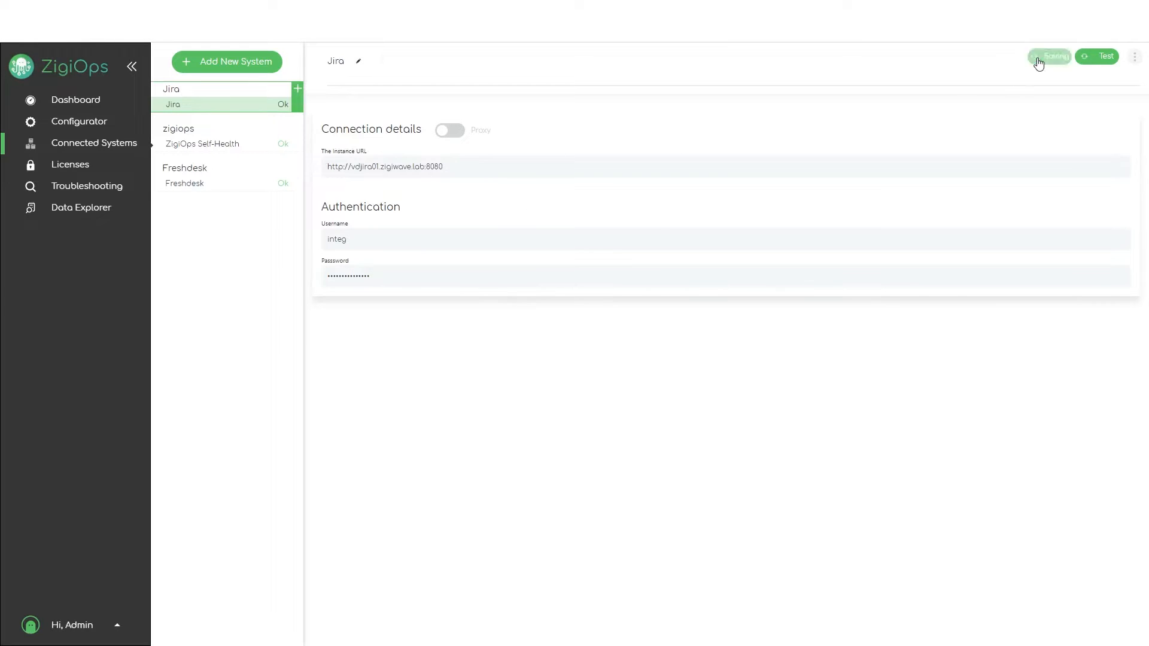
click(1049, 56)
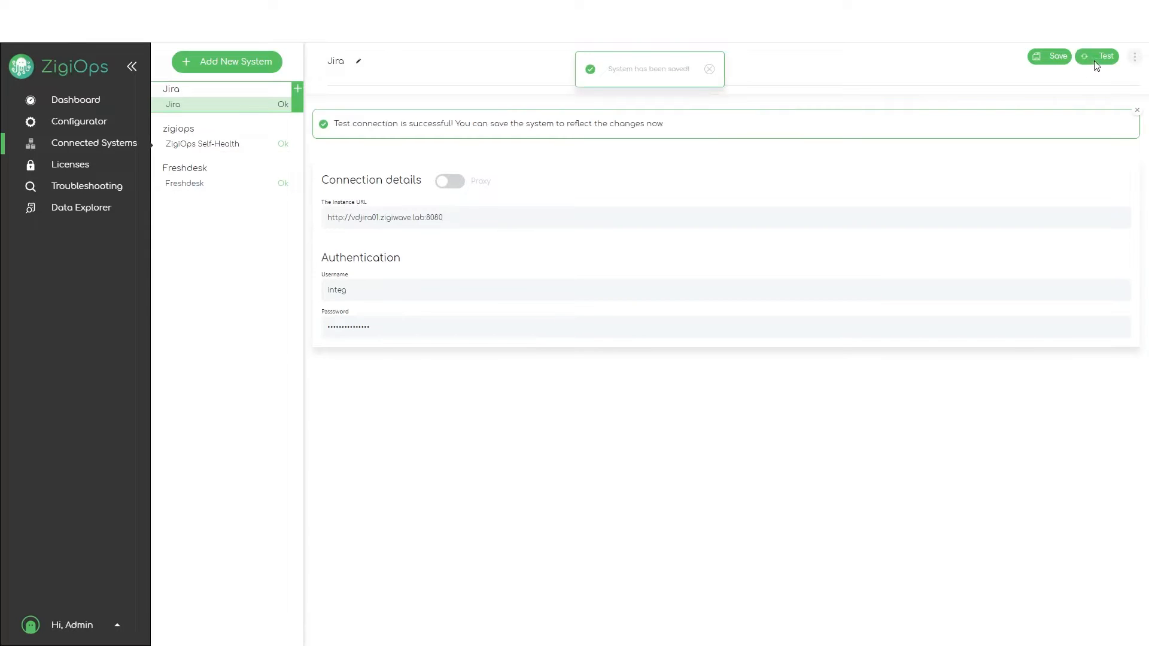
mouse_move(726, 150)
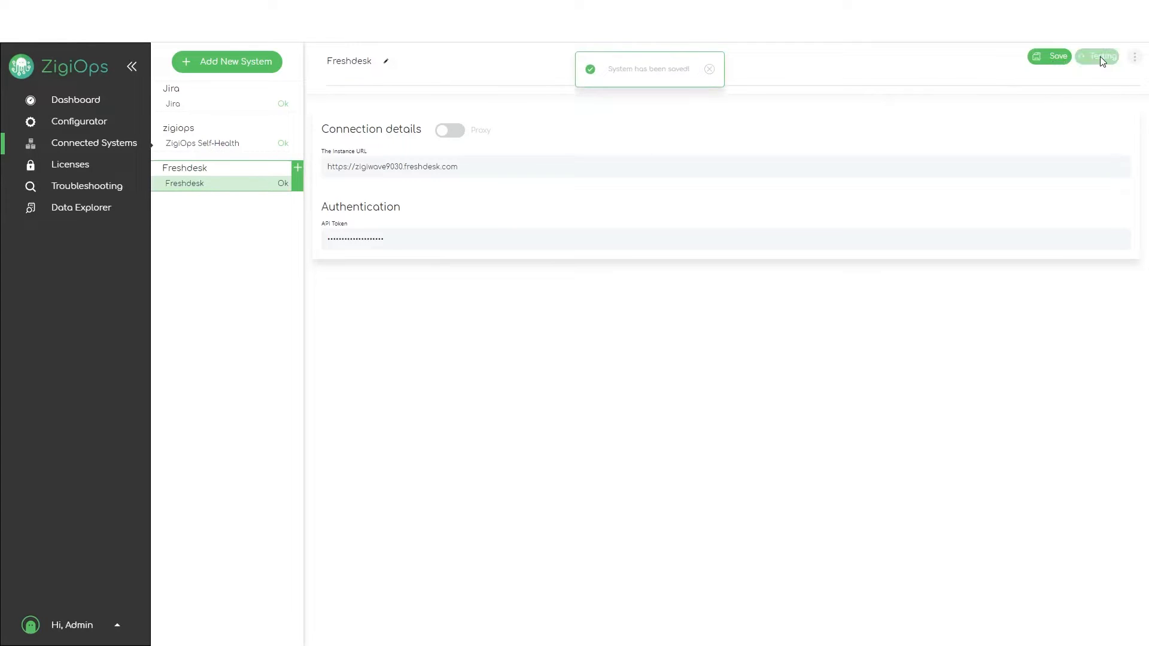
click(1097, 55)
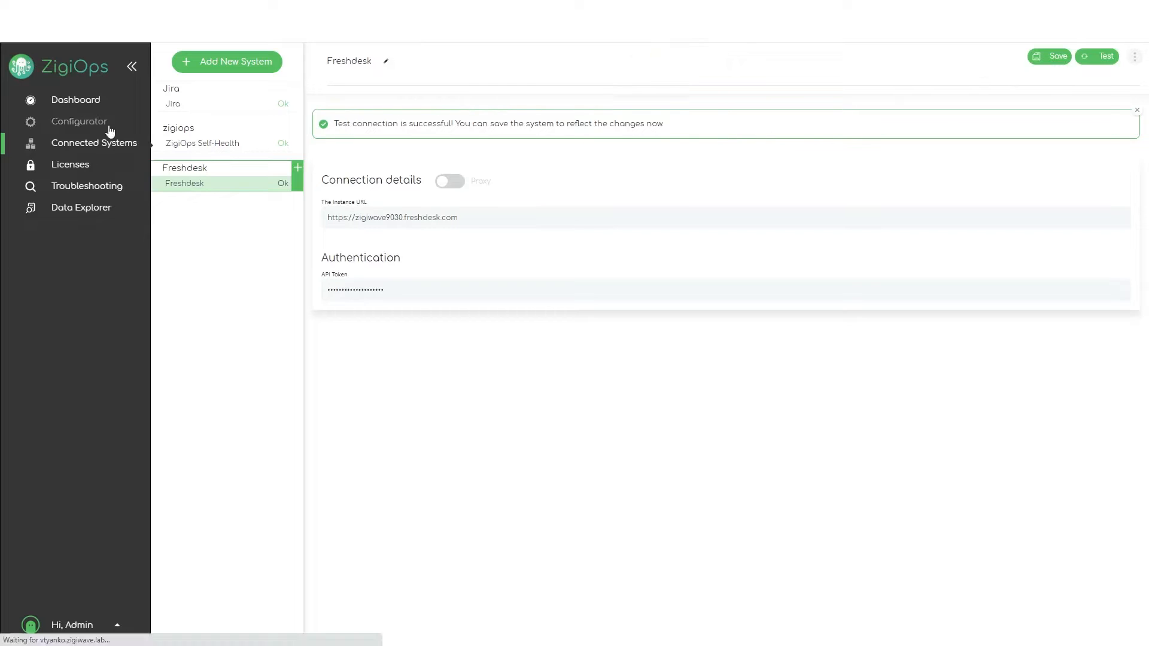
Browse the new-integration templates in Configurator, then open 'Freshdesk tickets to Jira tasks'
click(79, 121)
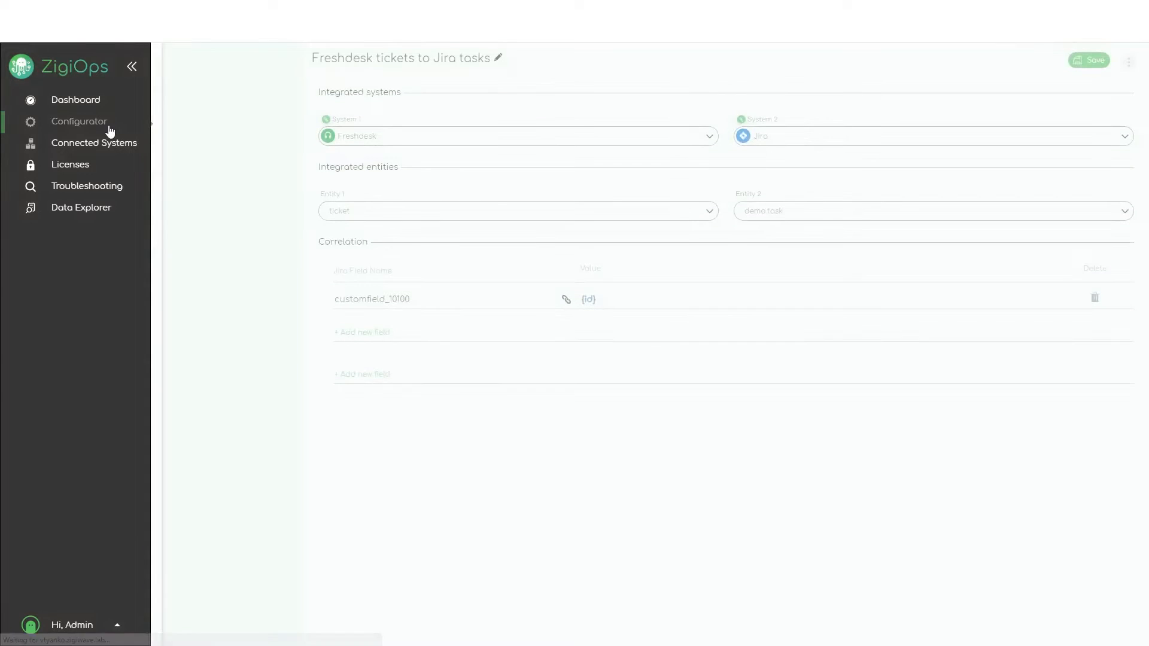
click(78, 121)
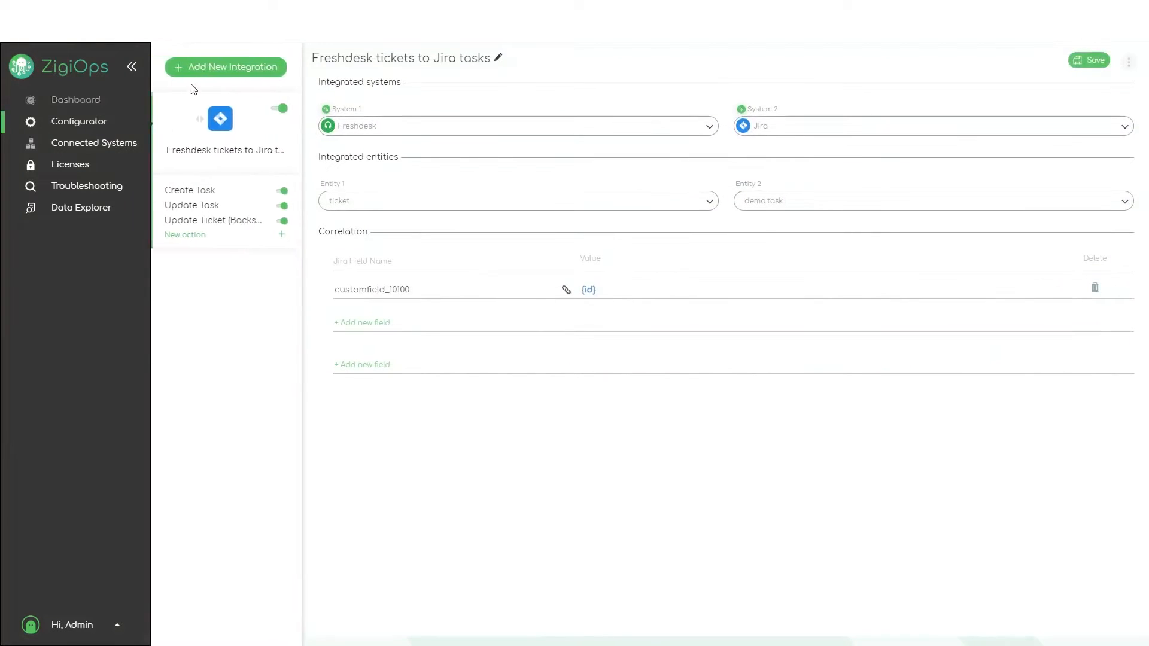
click(225, 67)
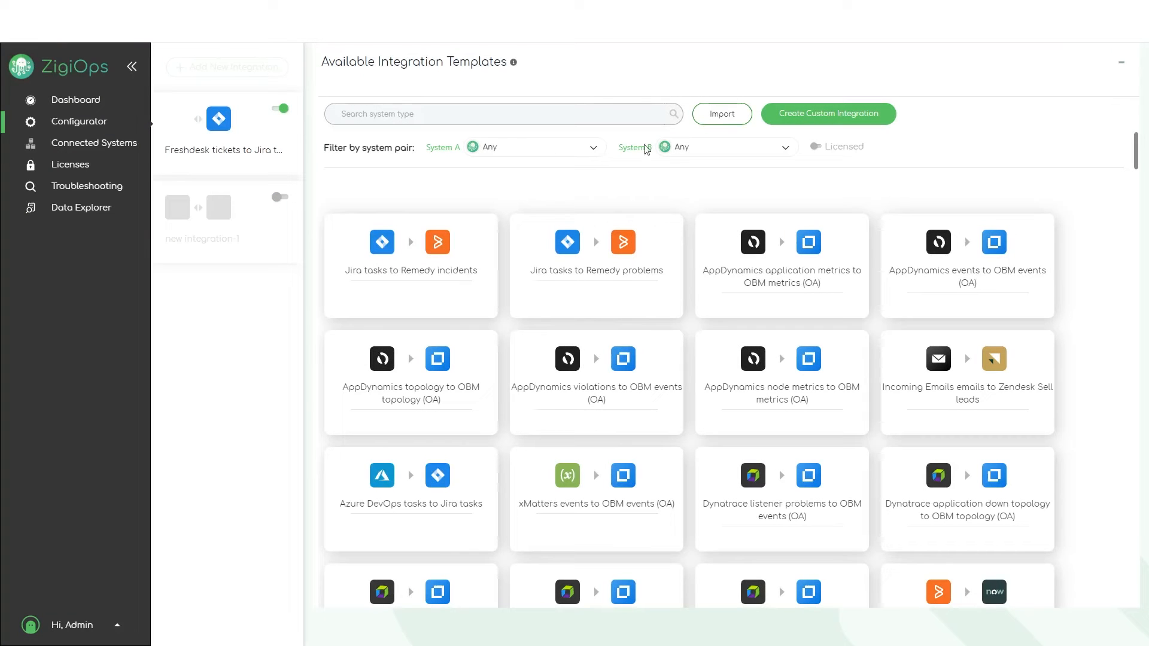
mouse_move(872, 259)
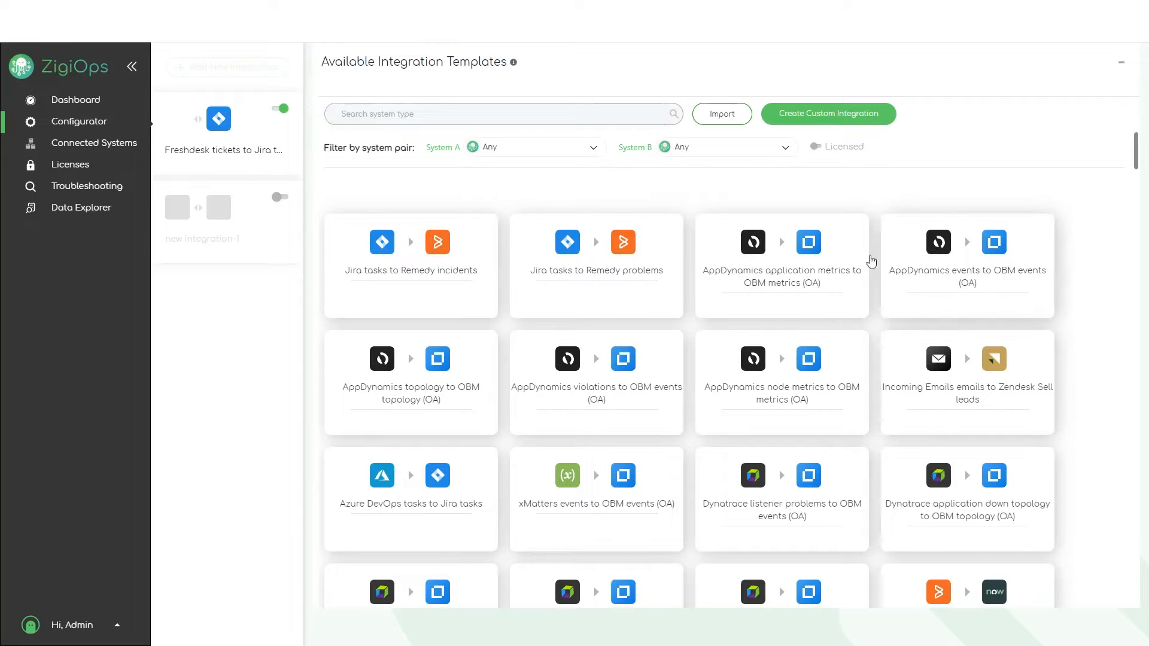
scroll(down, 3)
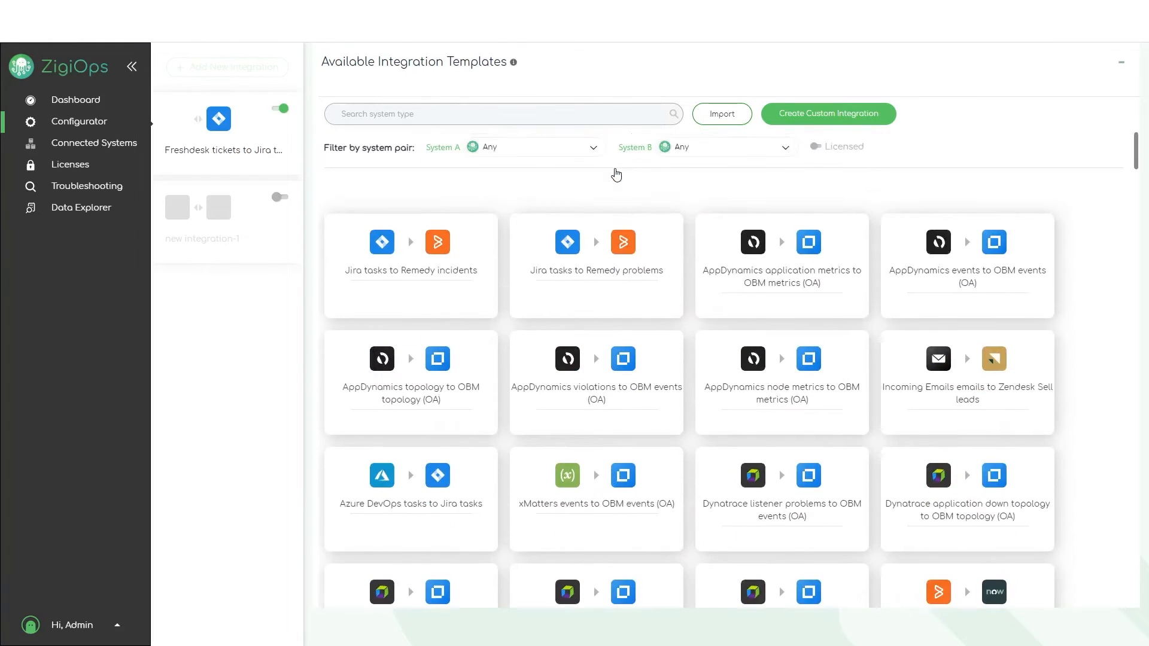
mouse_move(398, 179)
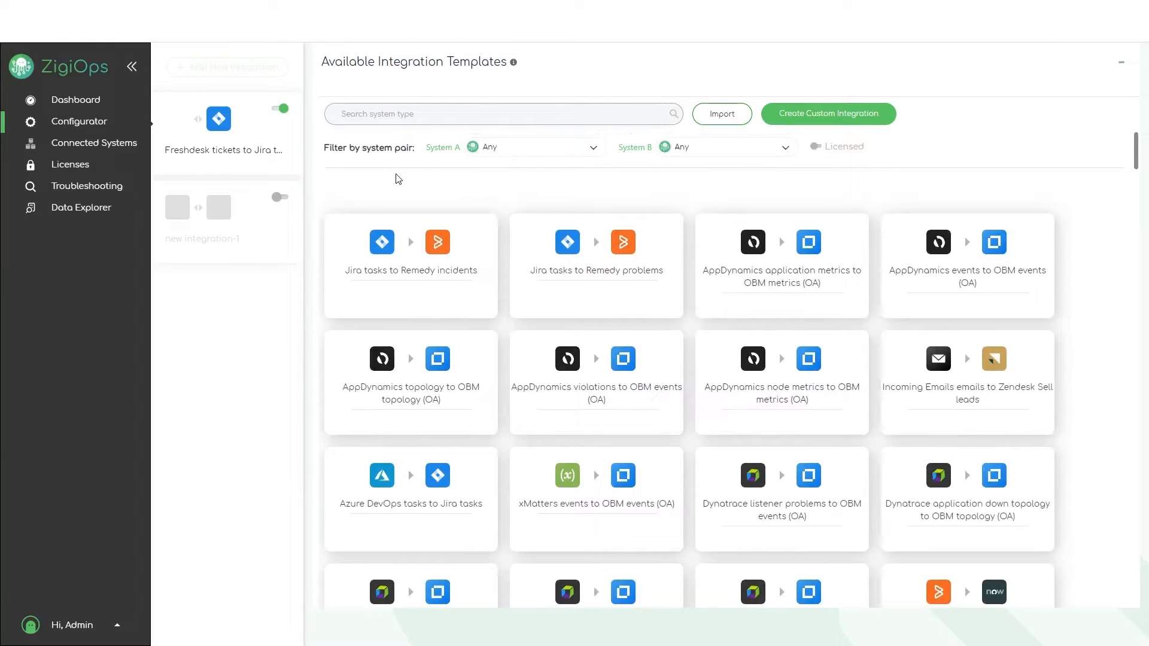
click(225, 150)
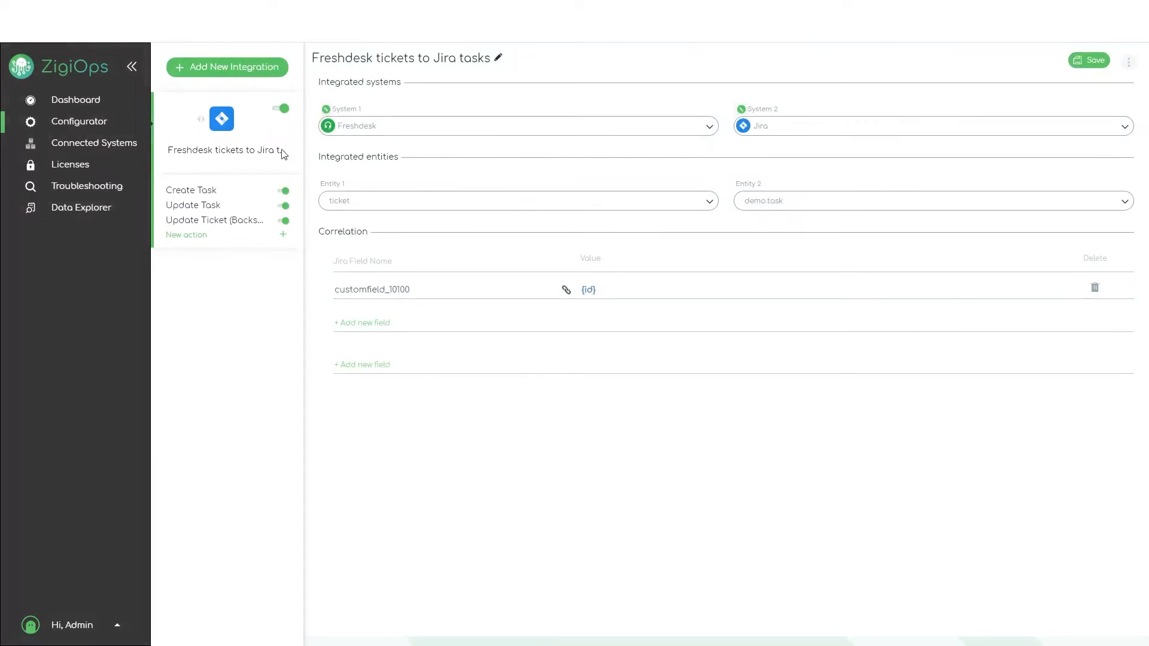
mouse_move(330, 101)
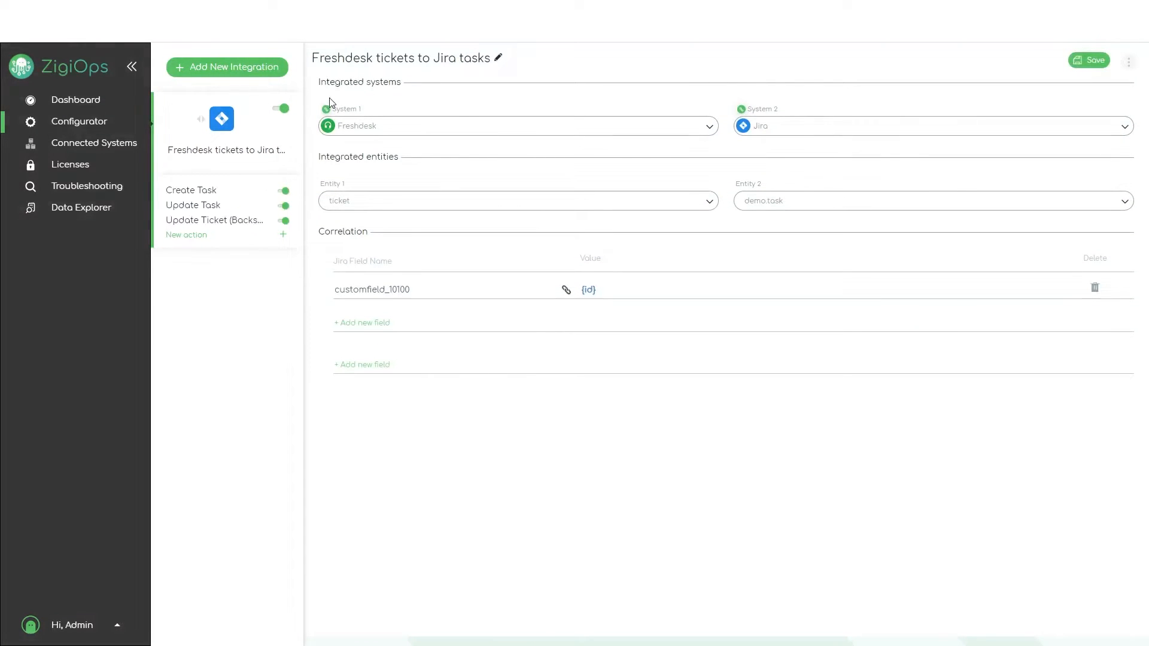
mouse_move(838, 209)
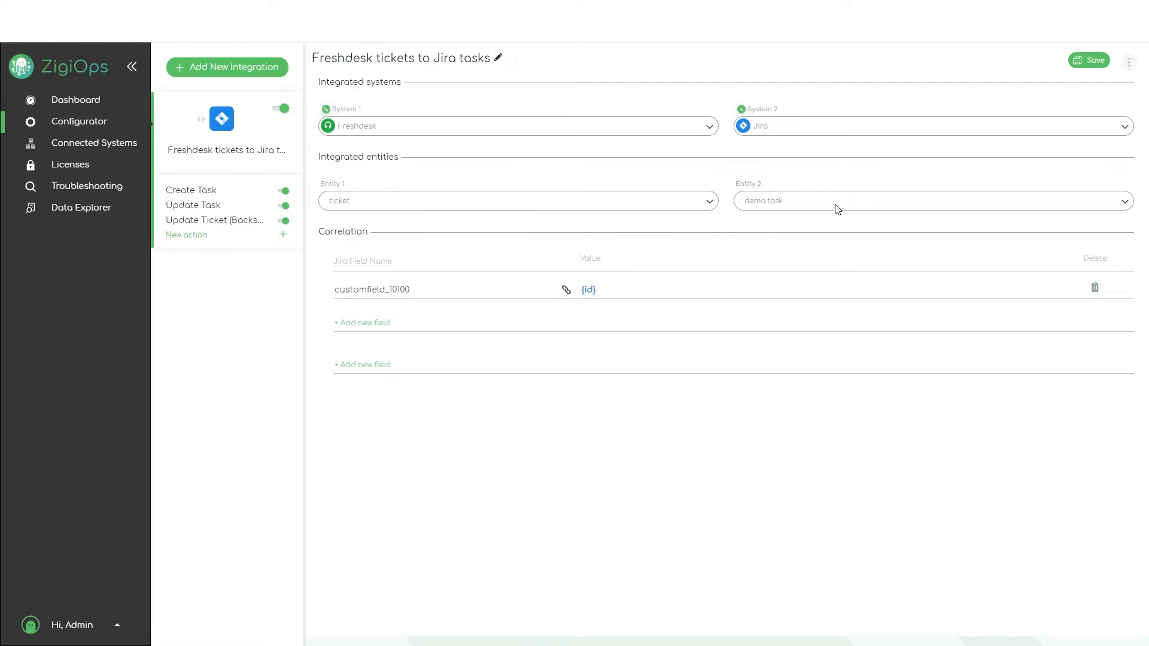
mouse_move(300, 242)
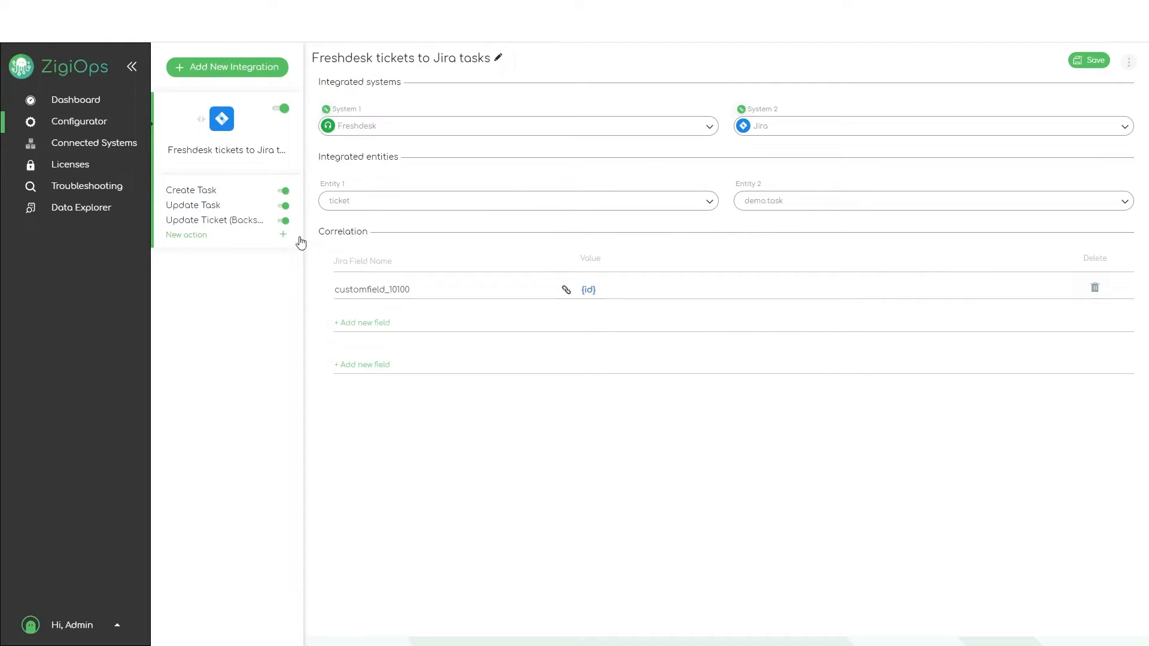
mouse_move(227, 216)
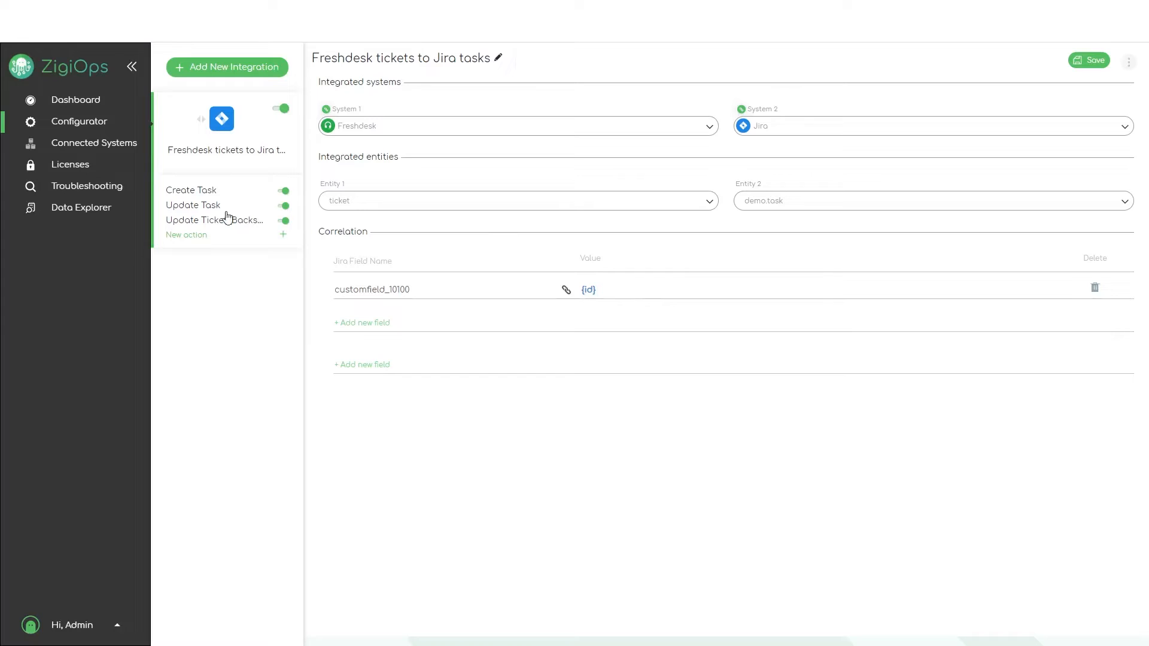
Review the Update Task trigger and field map mapping statuses to To Do, In Progress, Done
click(193, 205)
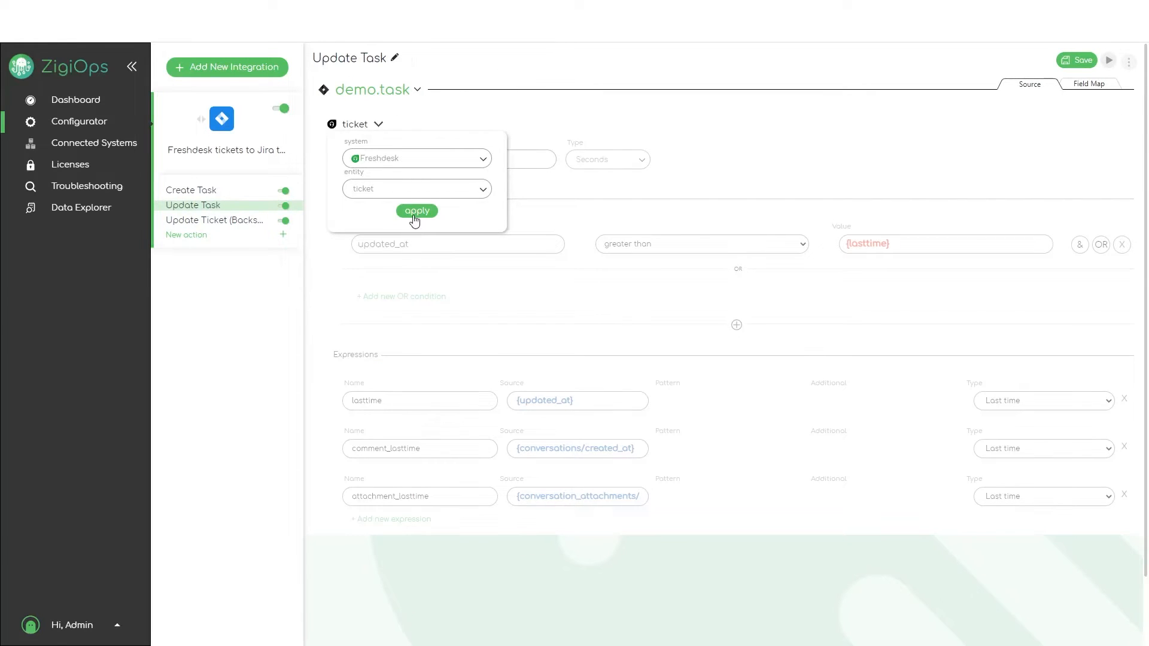
click(416, 211)
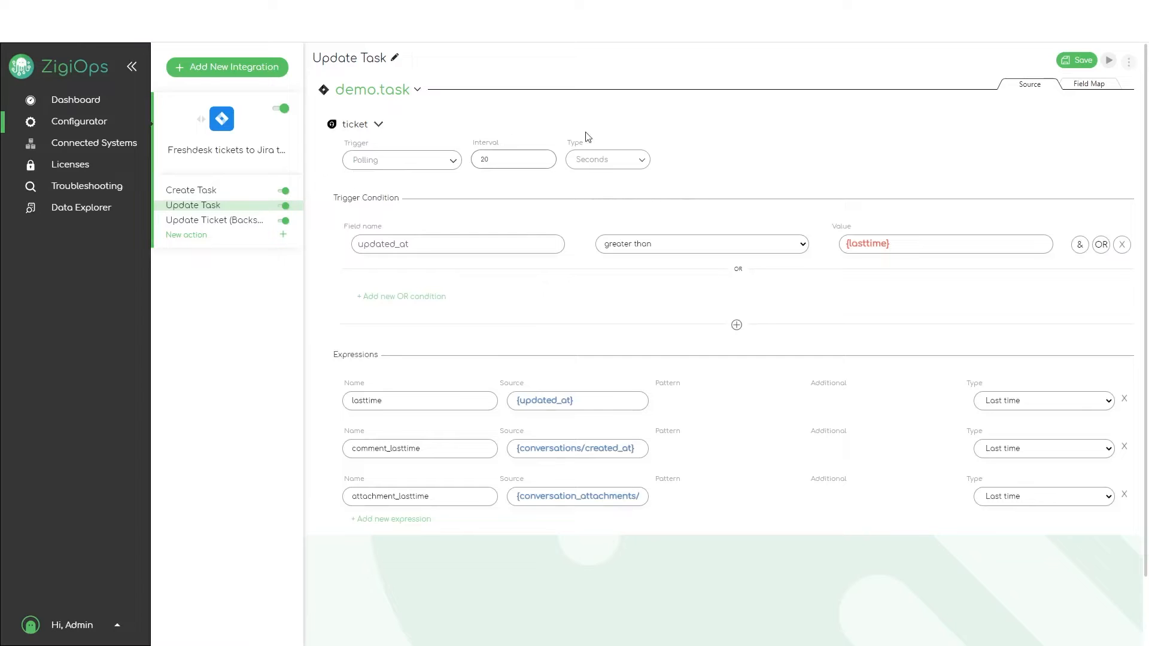
mouse_move(454, 180)
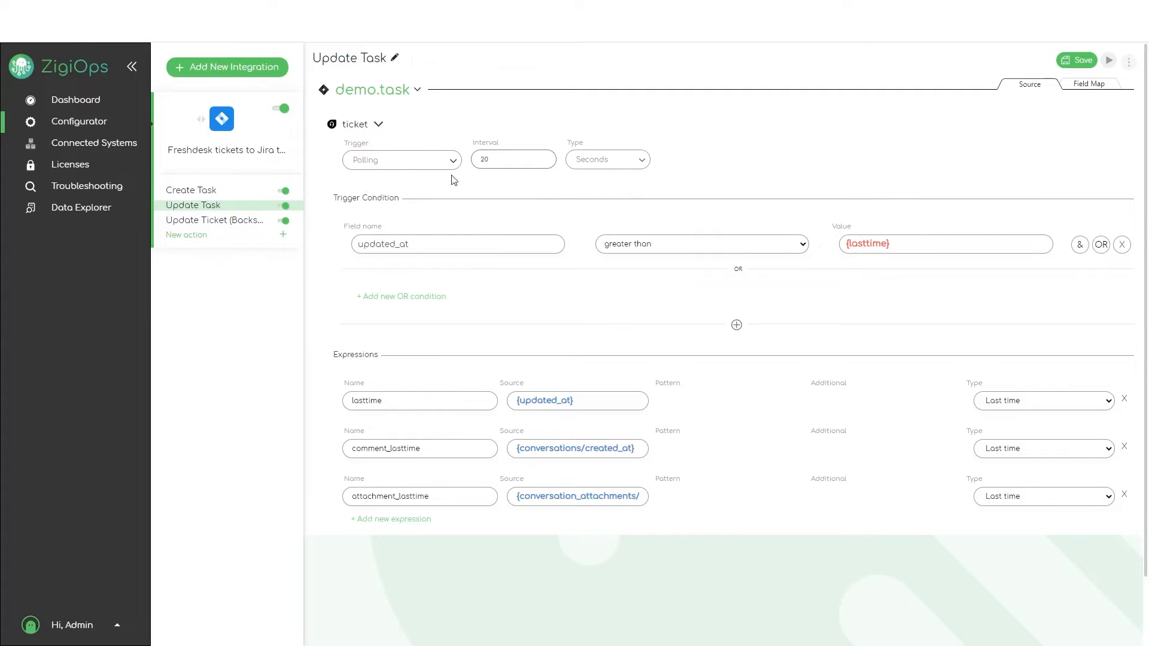
mouse_move(1077, 94)
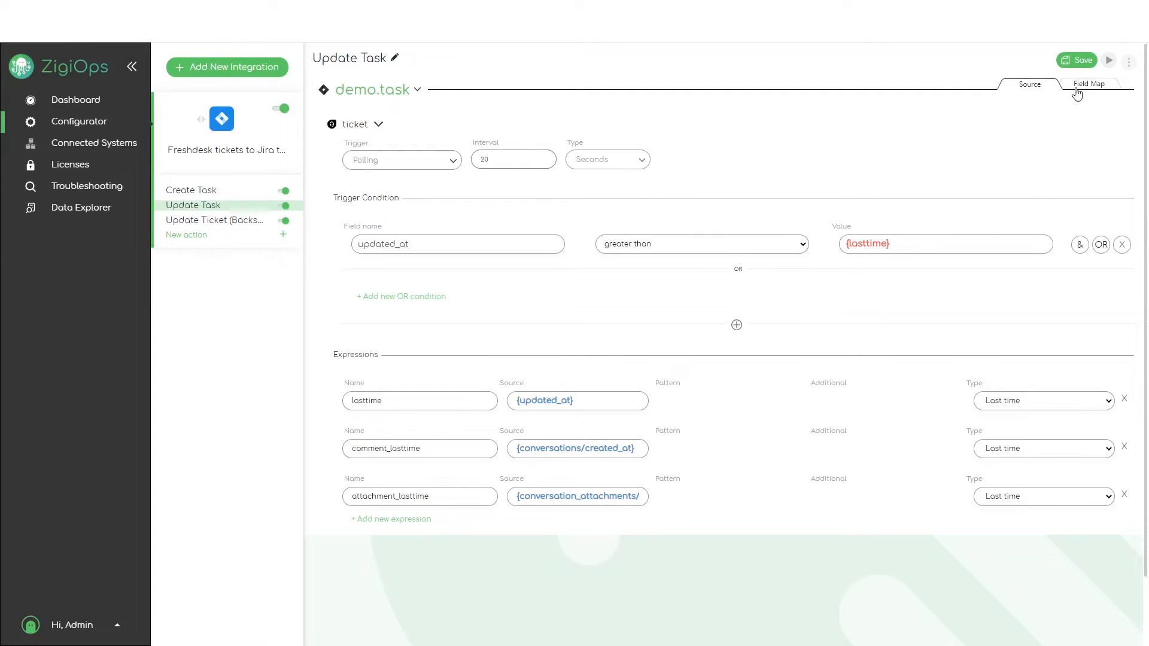
click(1088, 83)
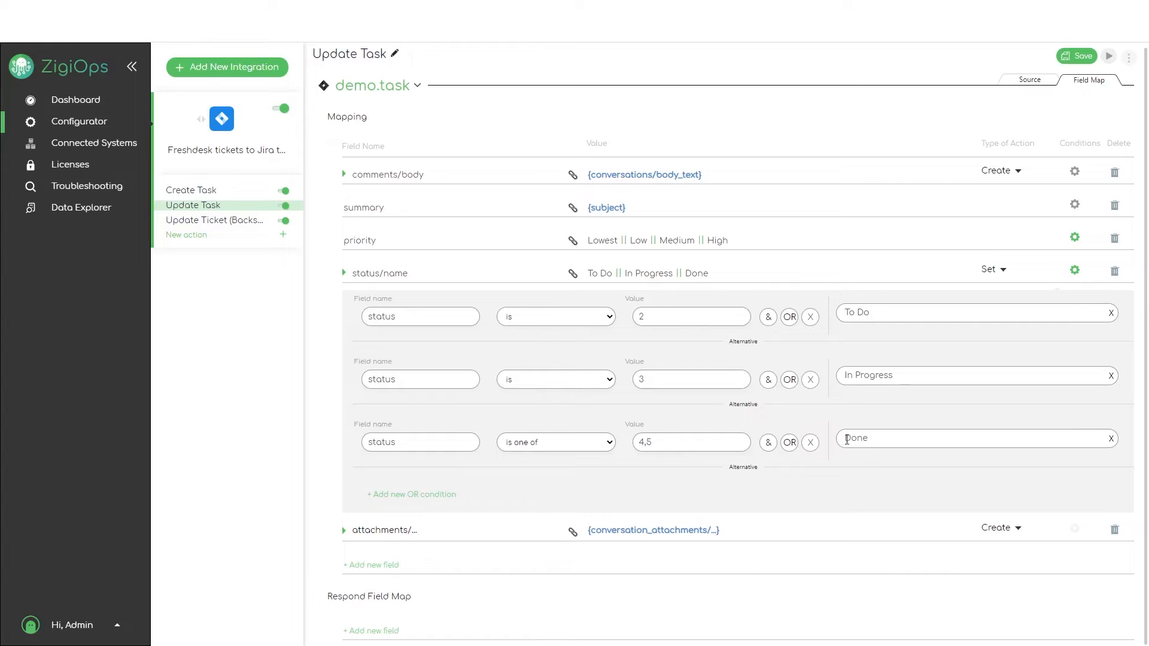
click(1030, 83)
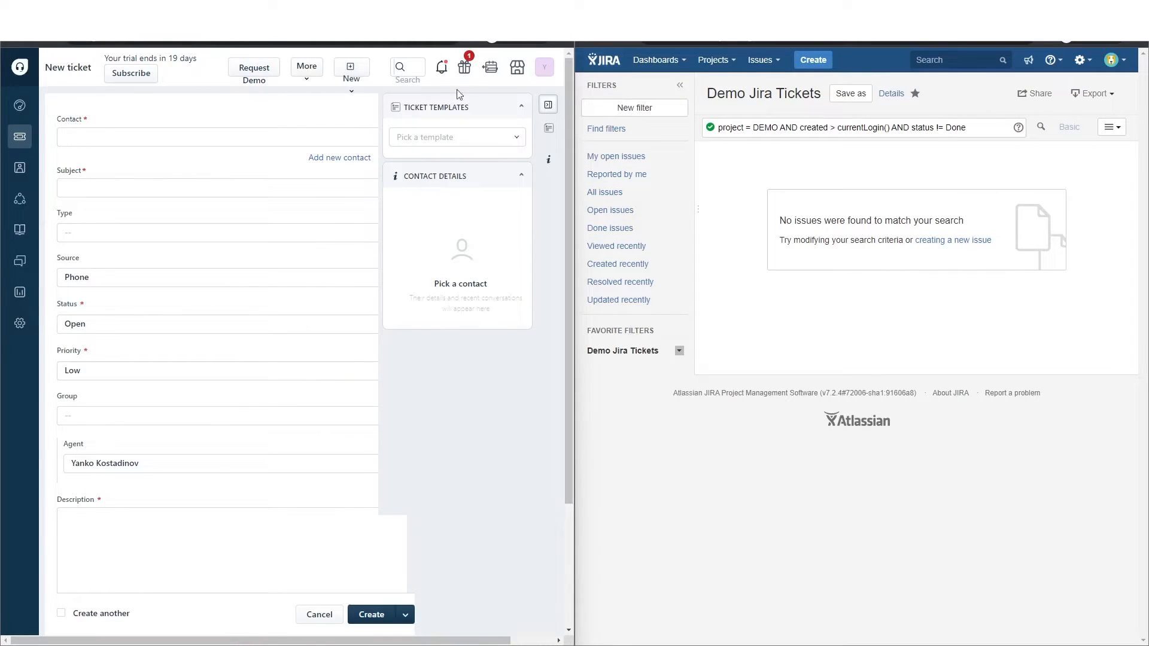
click(216, 137)
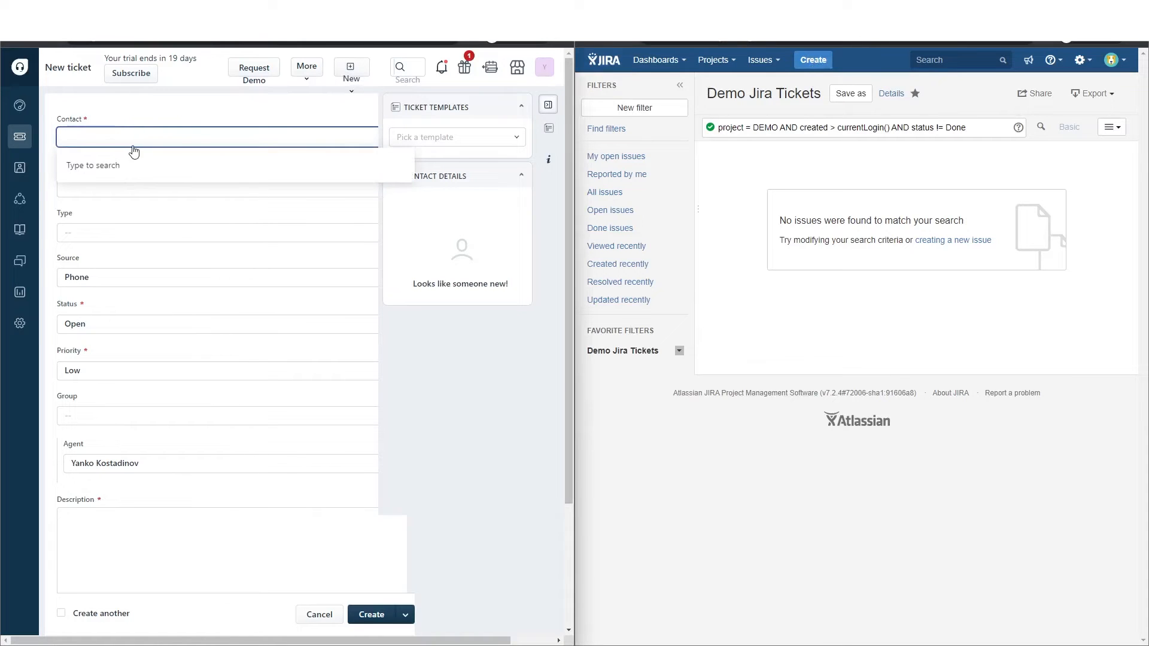
text(yanko)
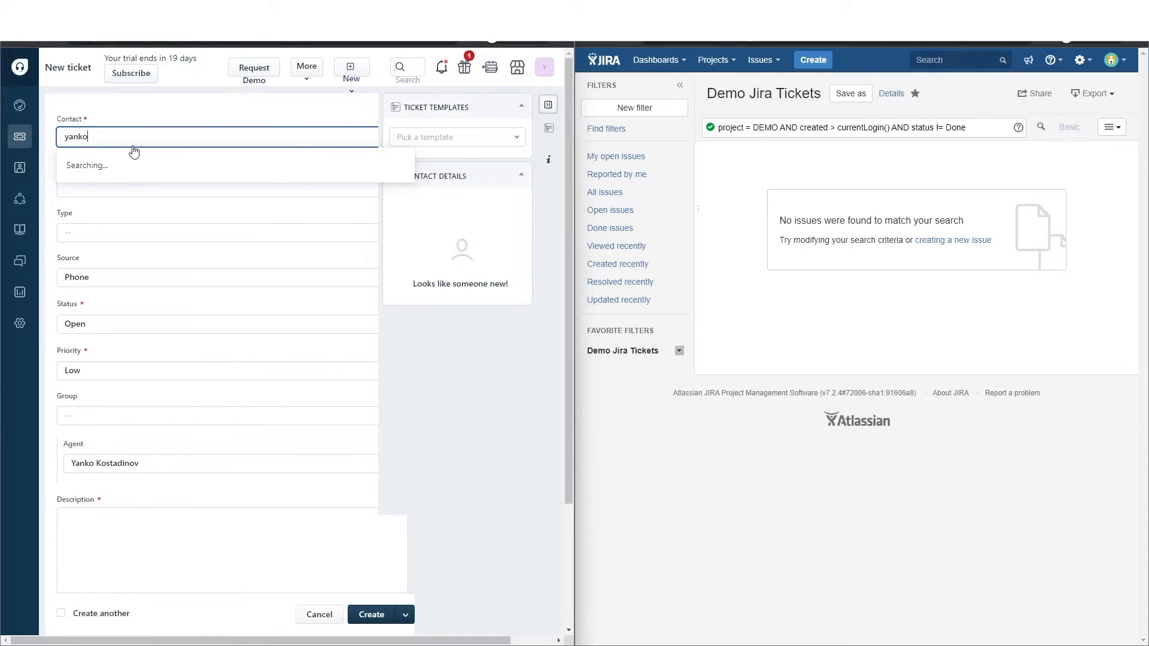
click(119, 166)
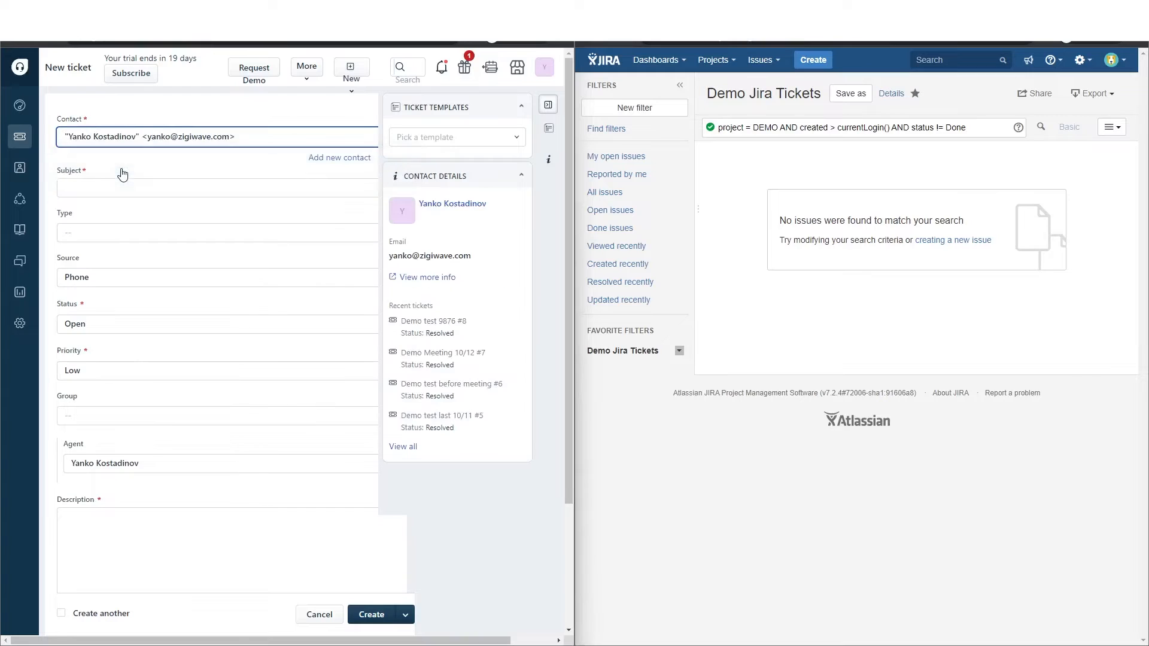
text(D)
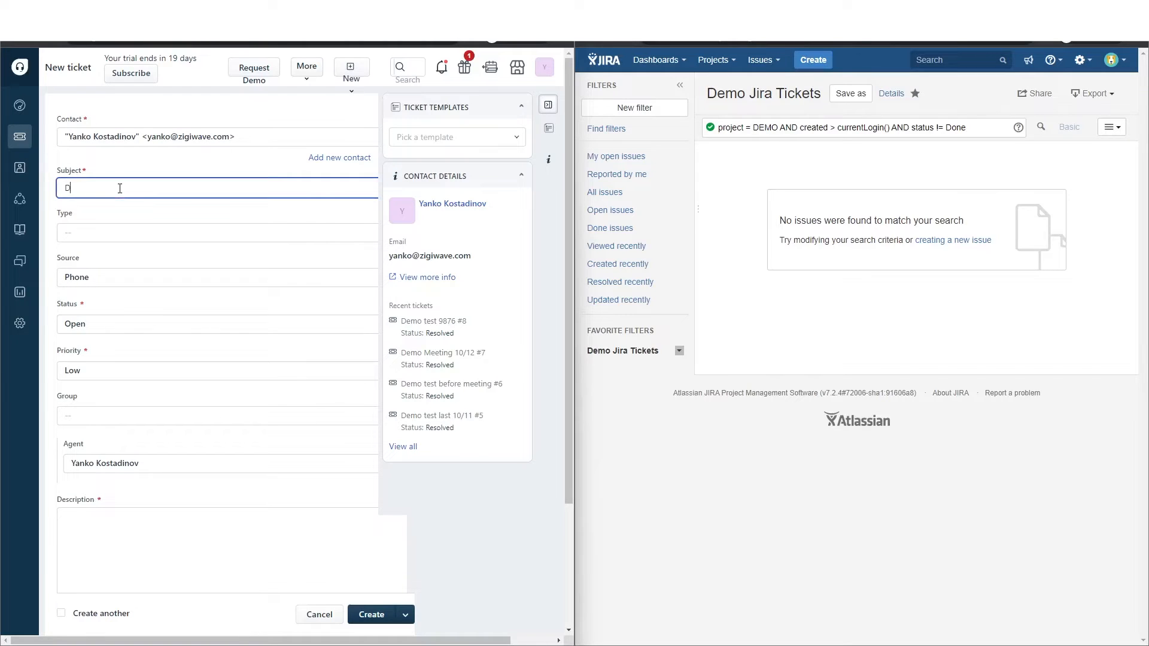
text(emo Freshd)
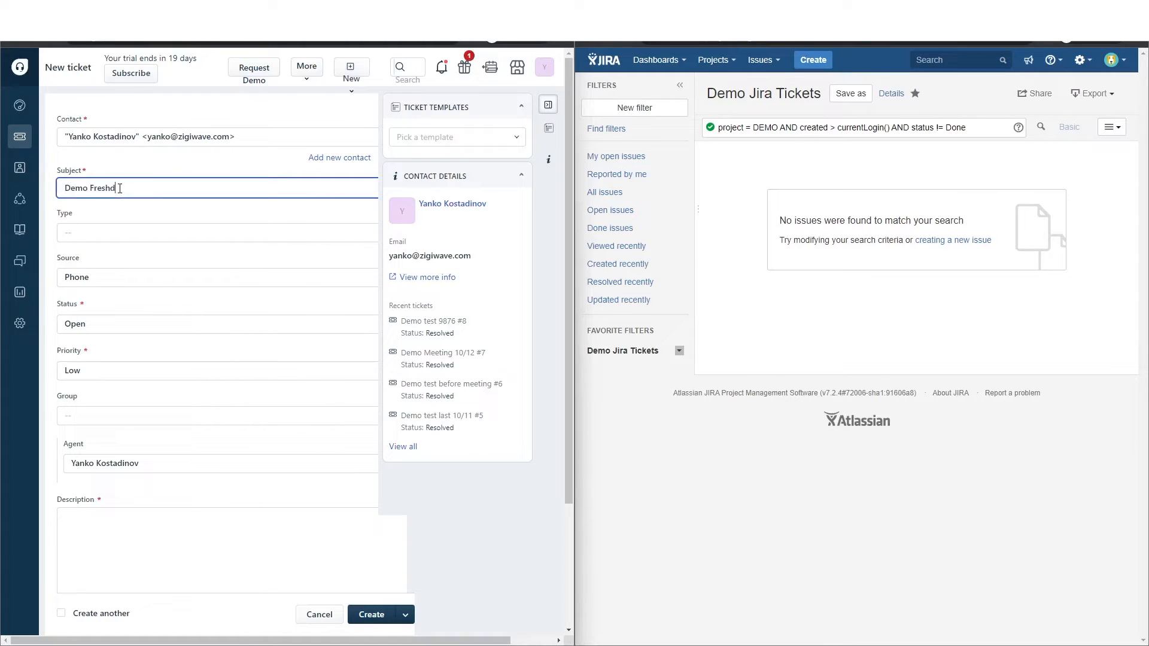
text(esk)
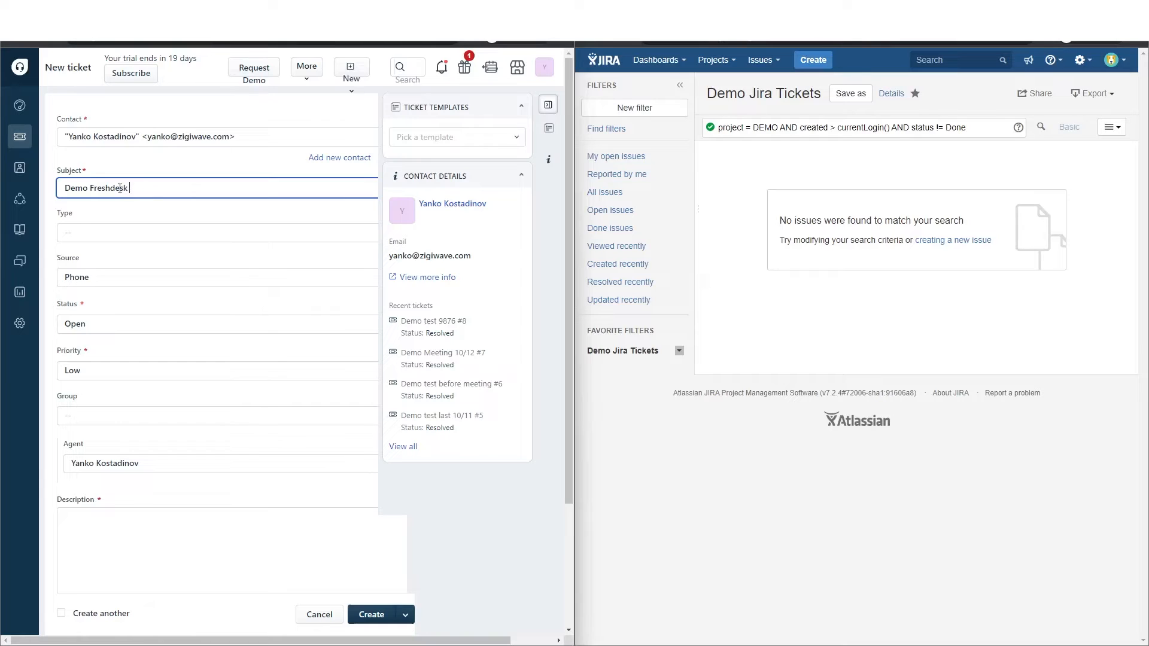
text(<> Jira)
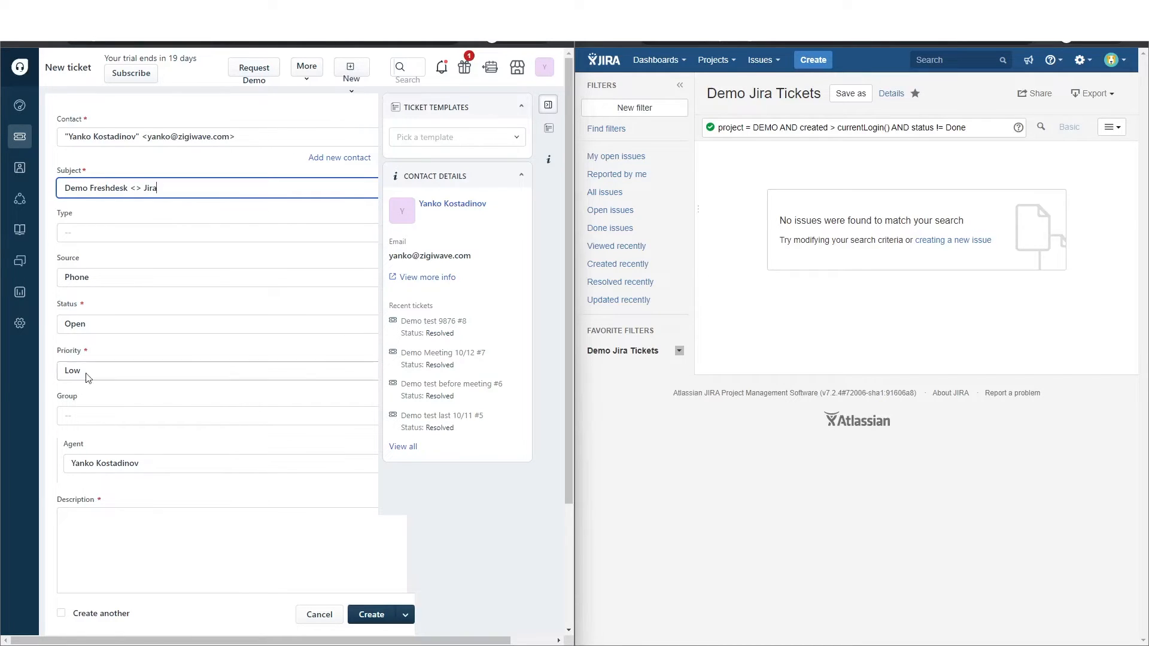
text(Demo Description)
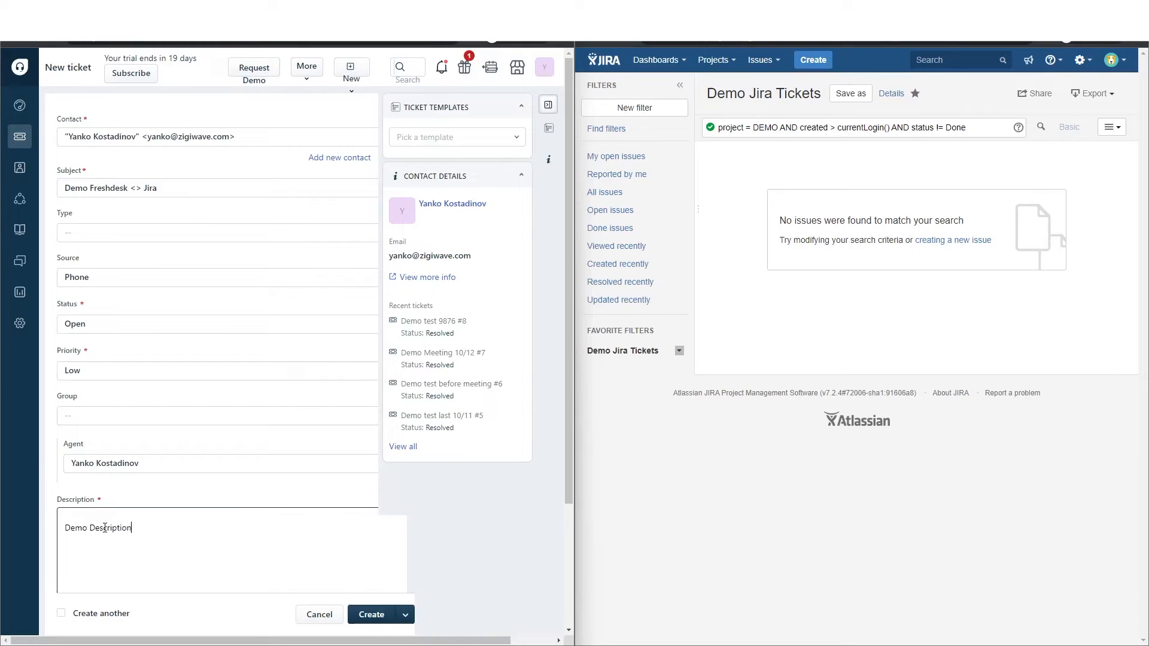
click(372, 615)
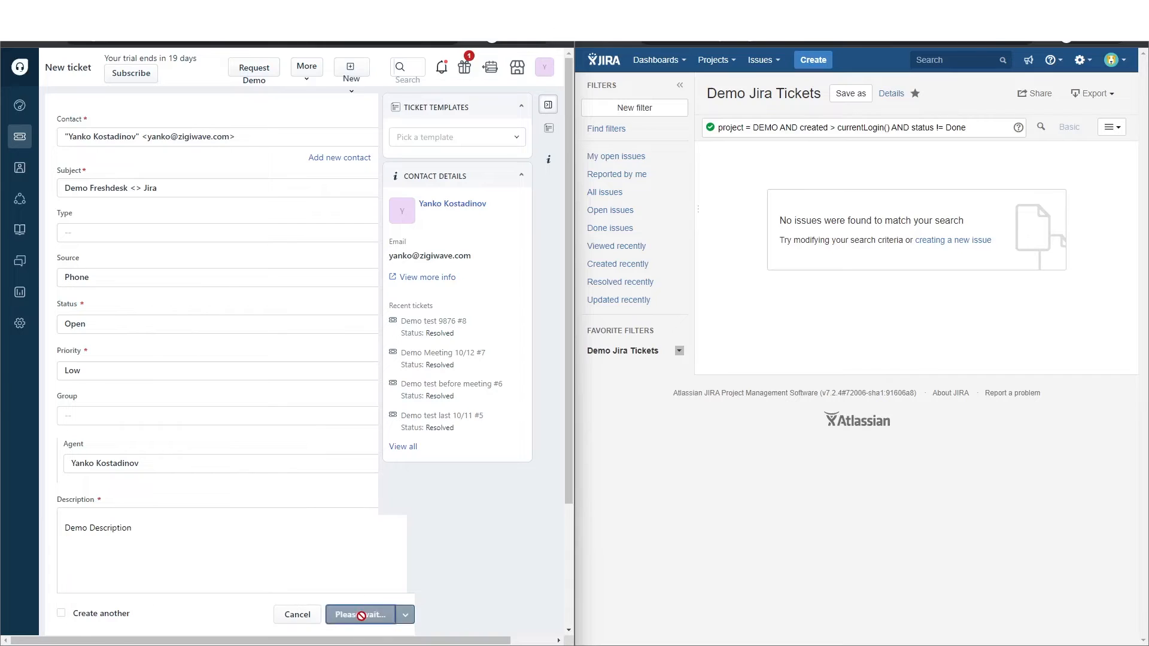
Add note 'Comment from Freshdesk', a note with ZigiBanner.png, and set status to Pending
click(361, 615)
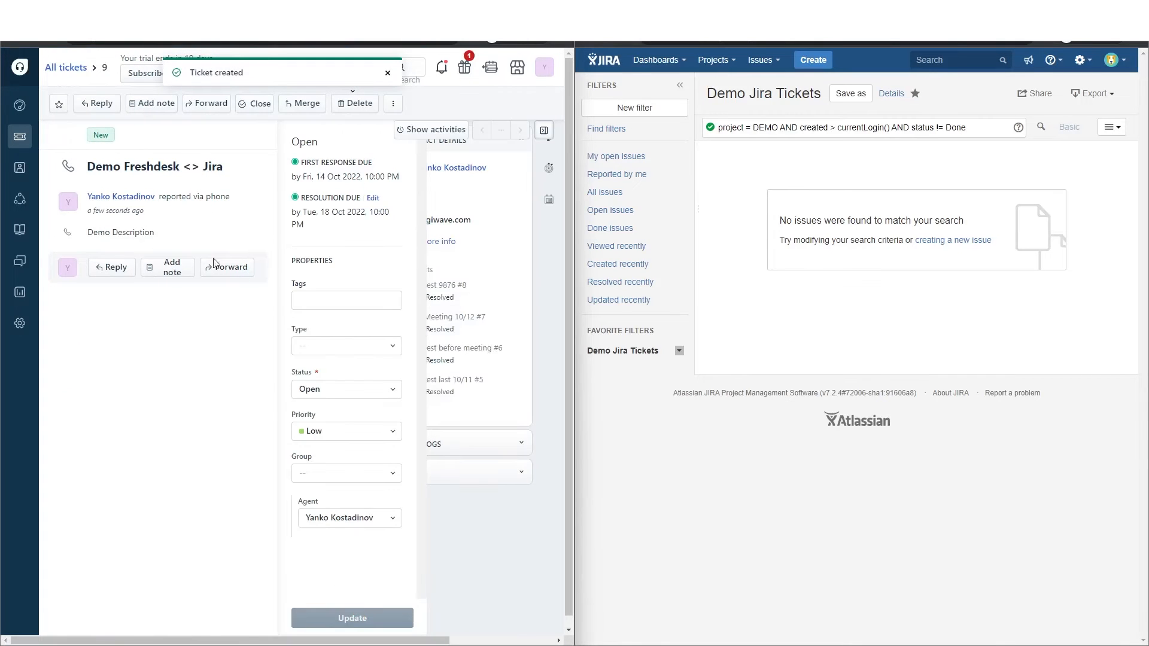
mouse_move(832, 160)
text(Comment from Freshdesk)
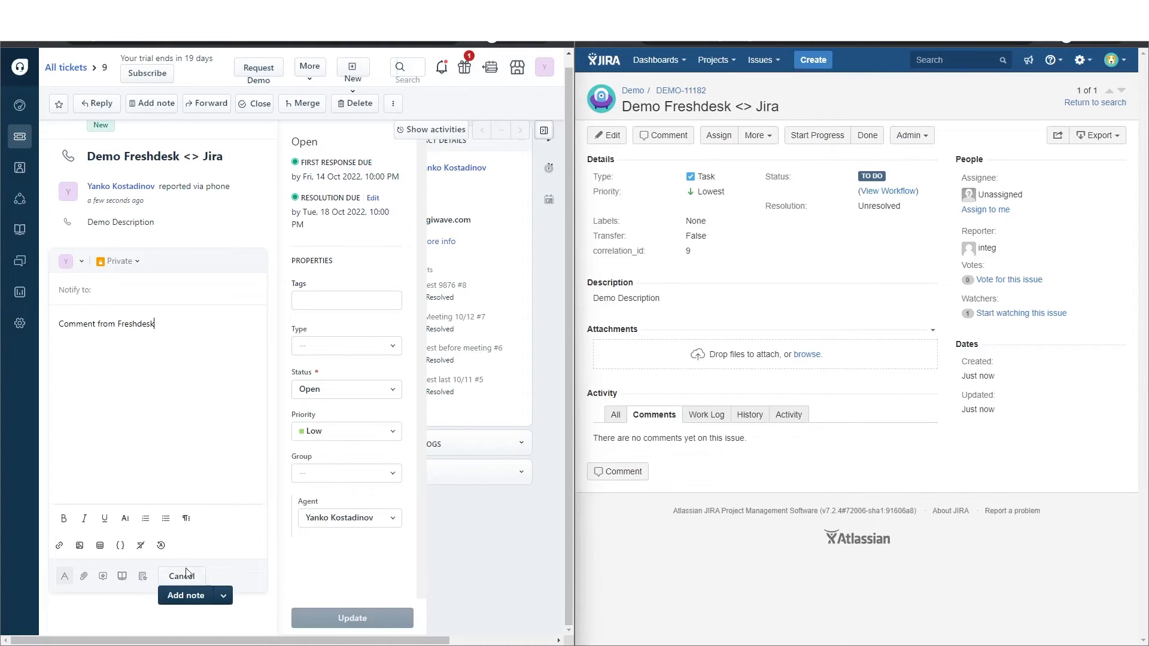
click(186, 594)
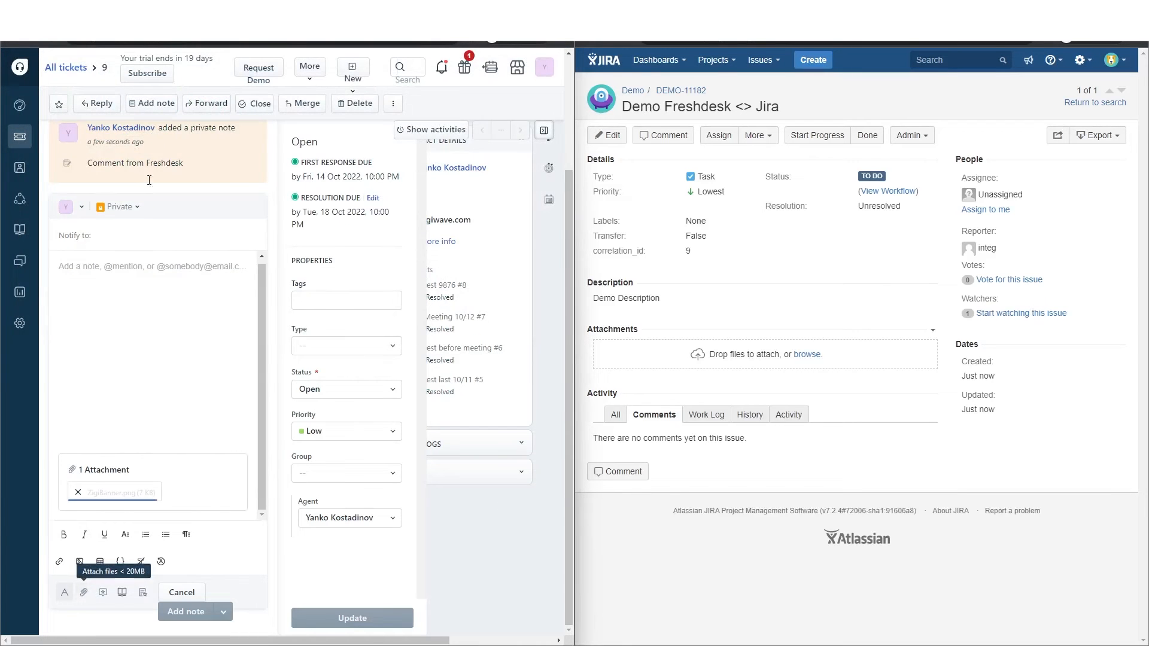
click(186, 611)
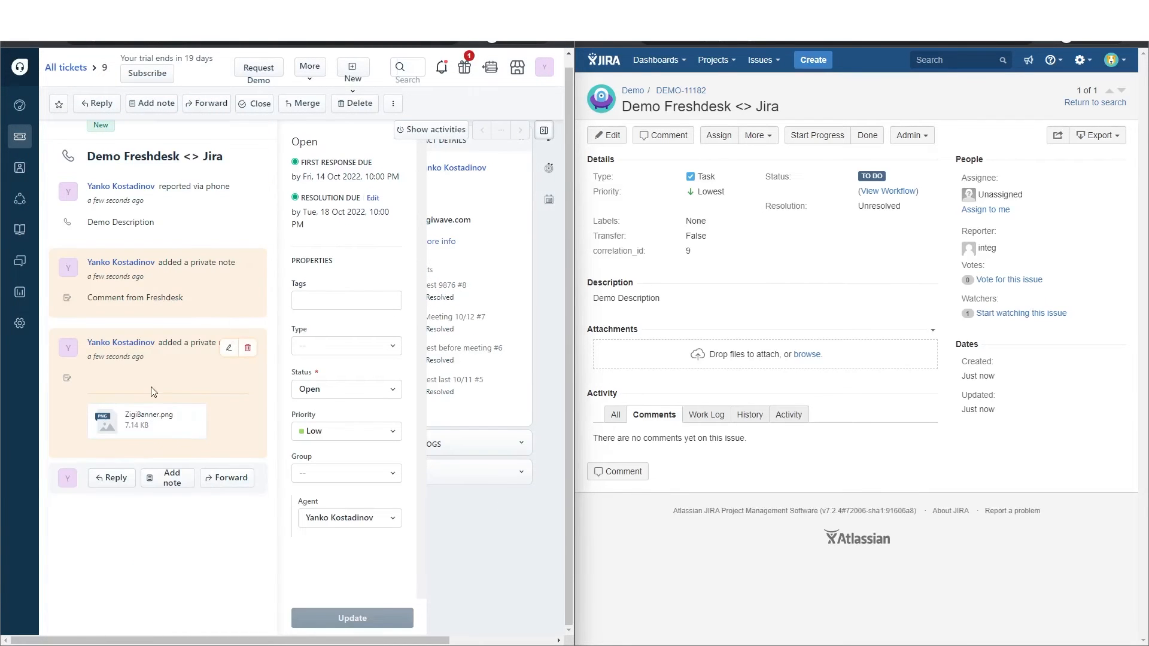
click(346, 389)
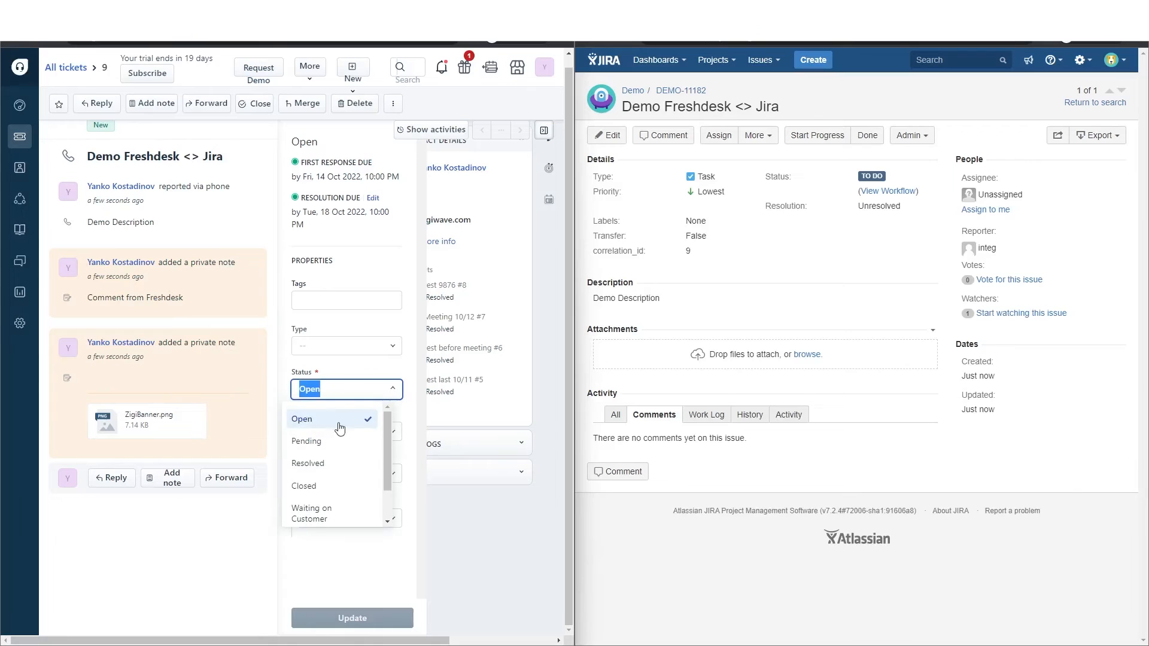
click(305, 441)
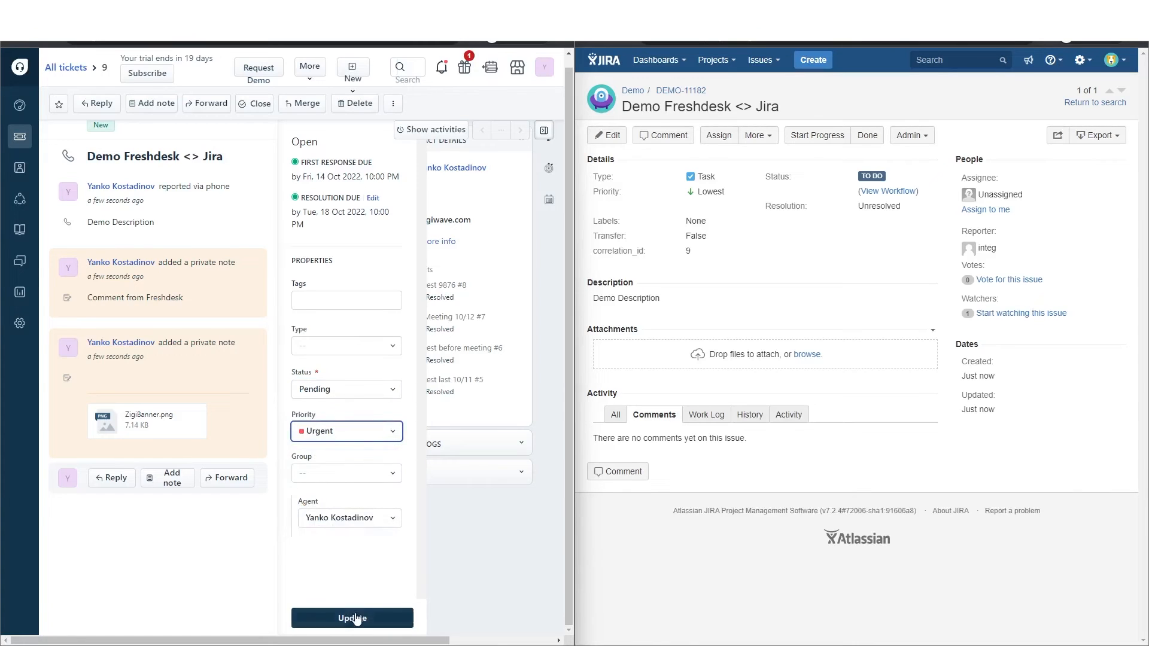
Update the Freshdesk ticket, then mark Jira issue DEMO-11182 as Done
click(352, 618)
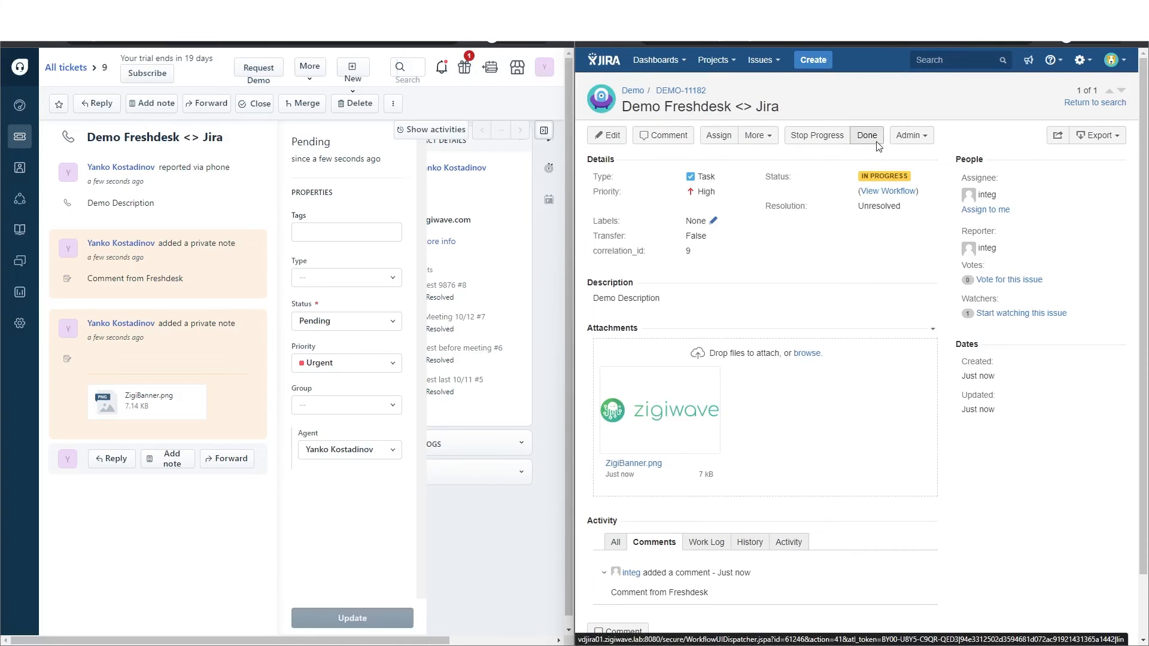
click(867, 135)
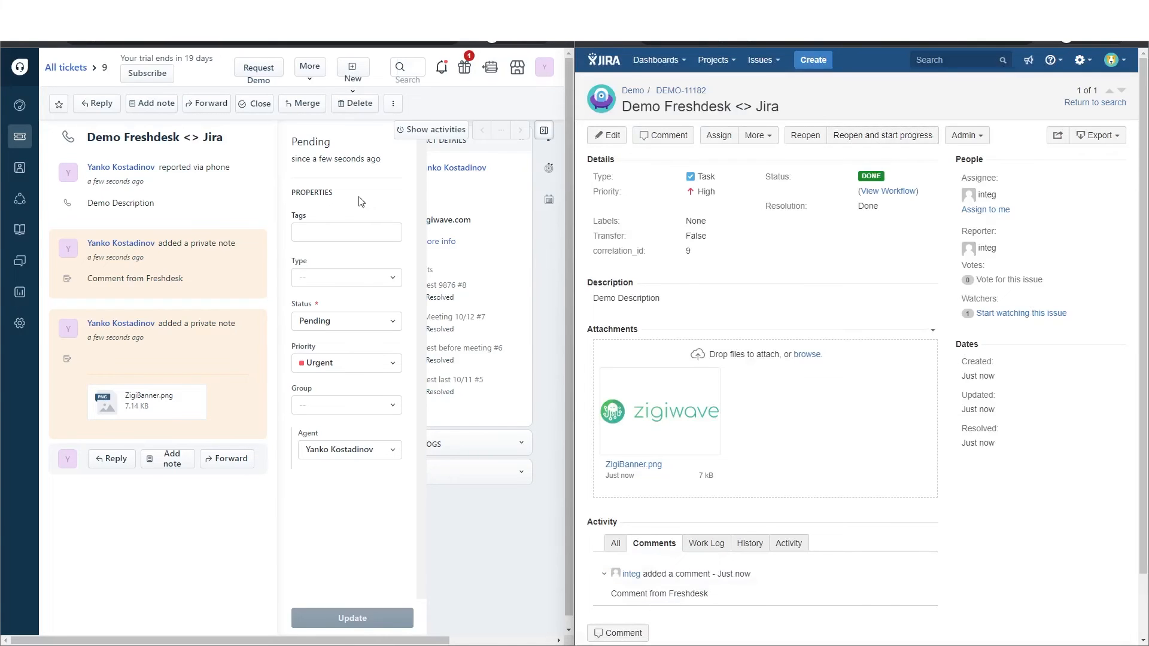